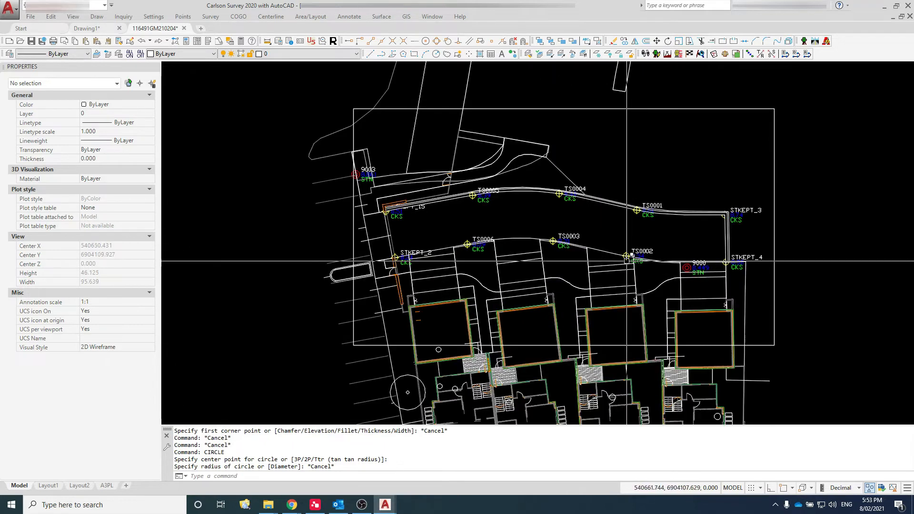
type("ex")
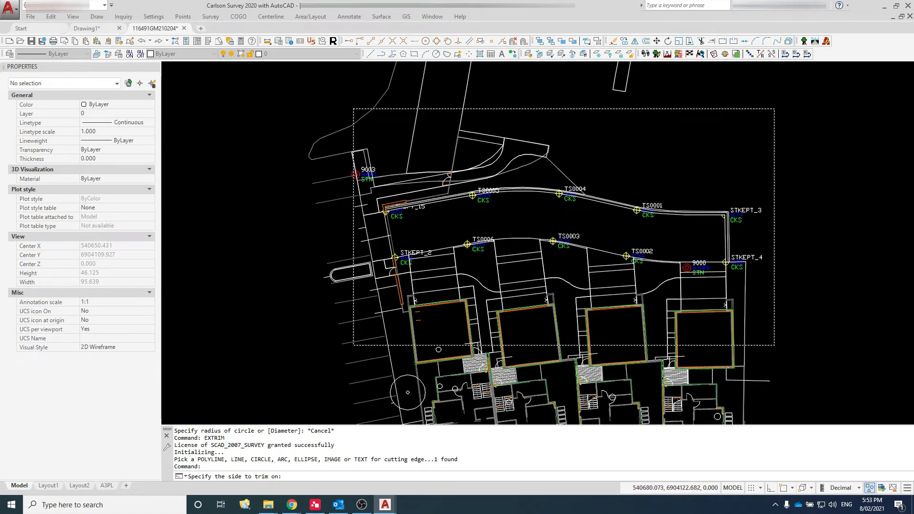
mouse_move(811, 170)
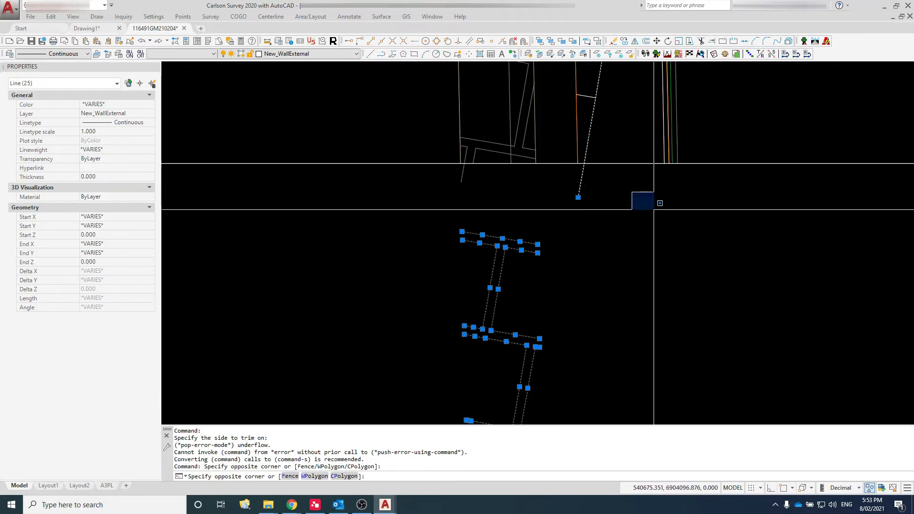
type("tr")
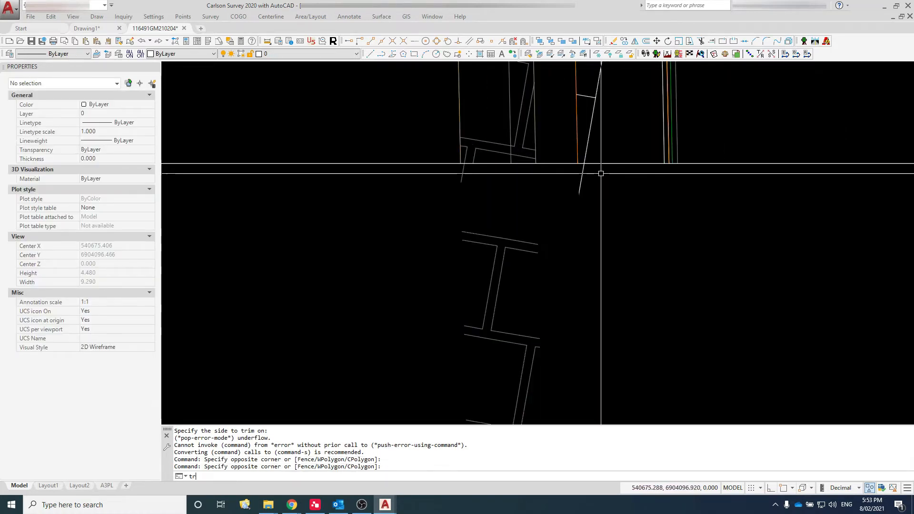